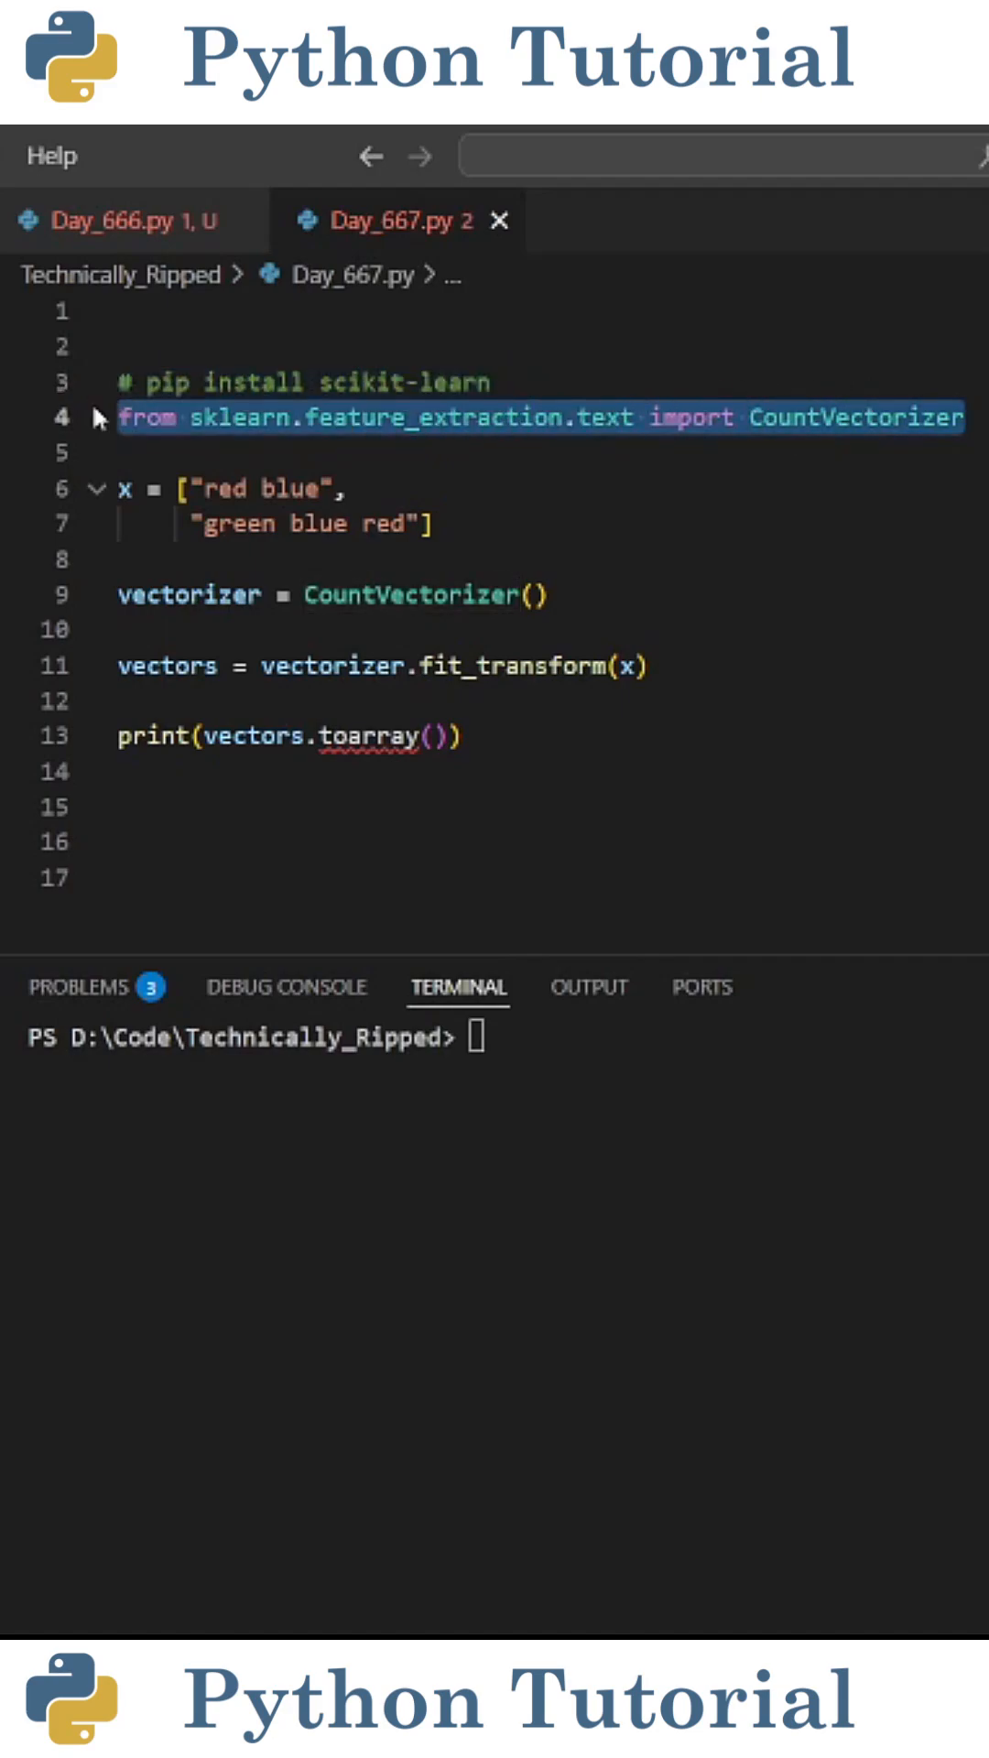
- Run day_667.py and select 'blue' among the printed feature names blue, green, red
left_click(300, 559)
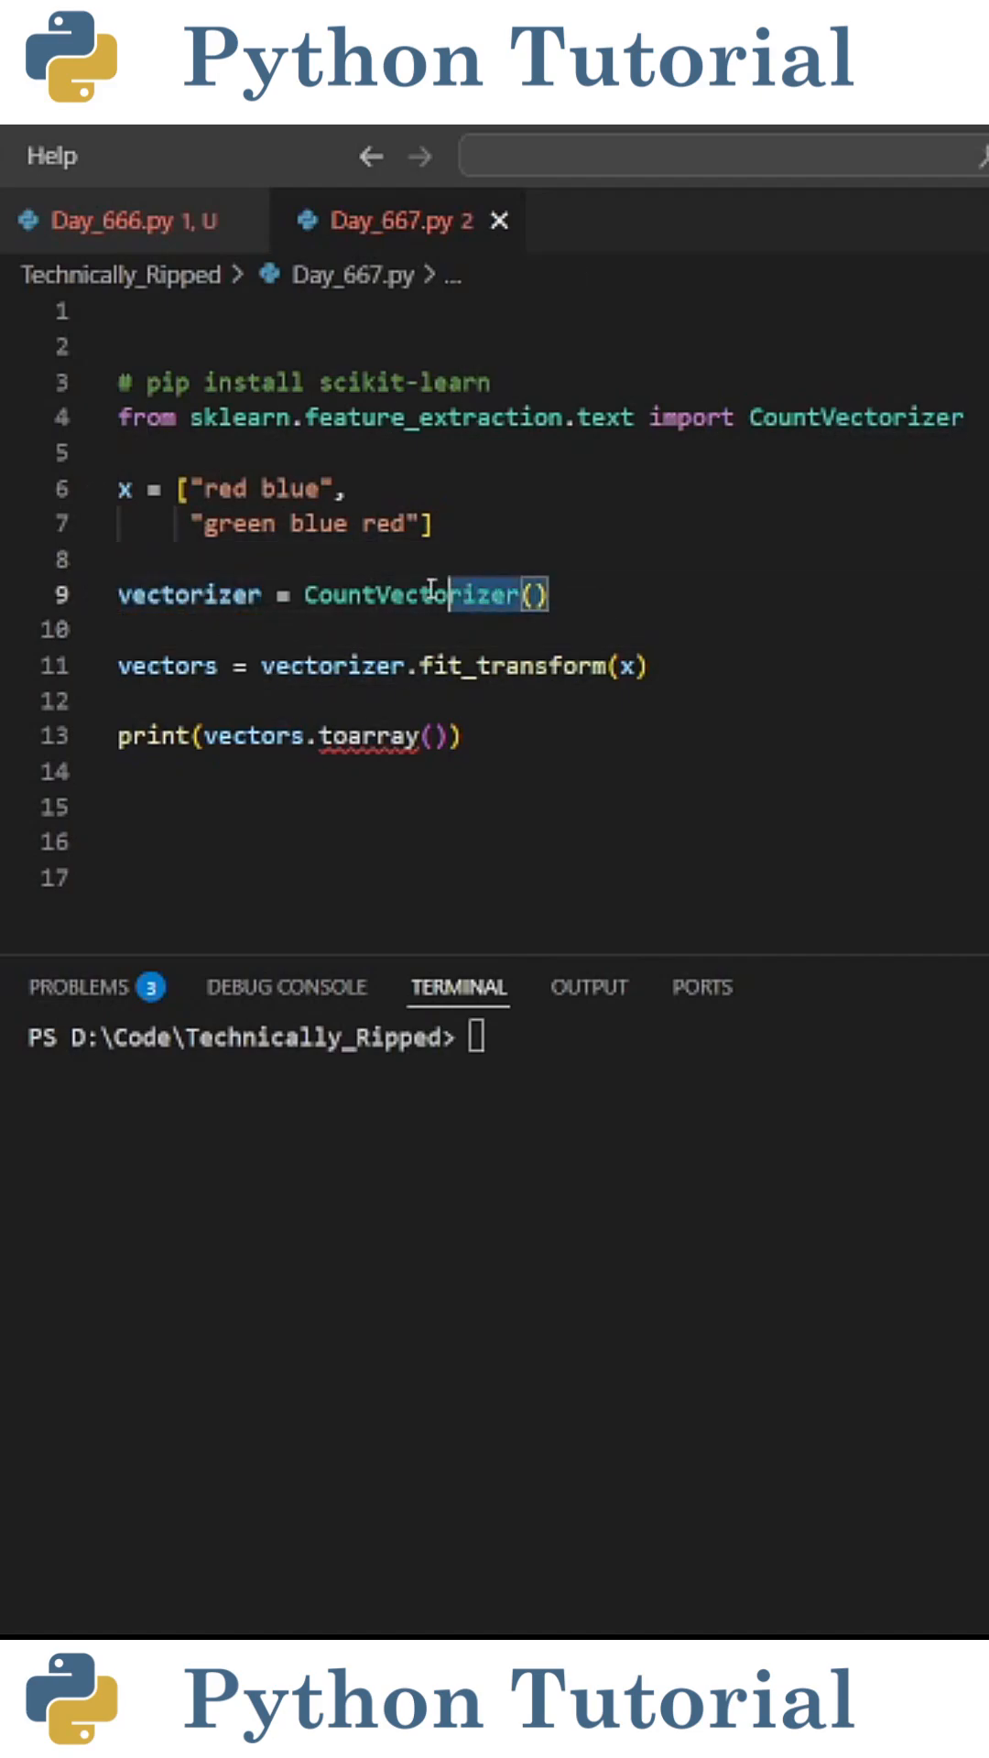
left_click(230, 701)
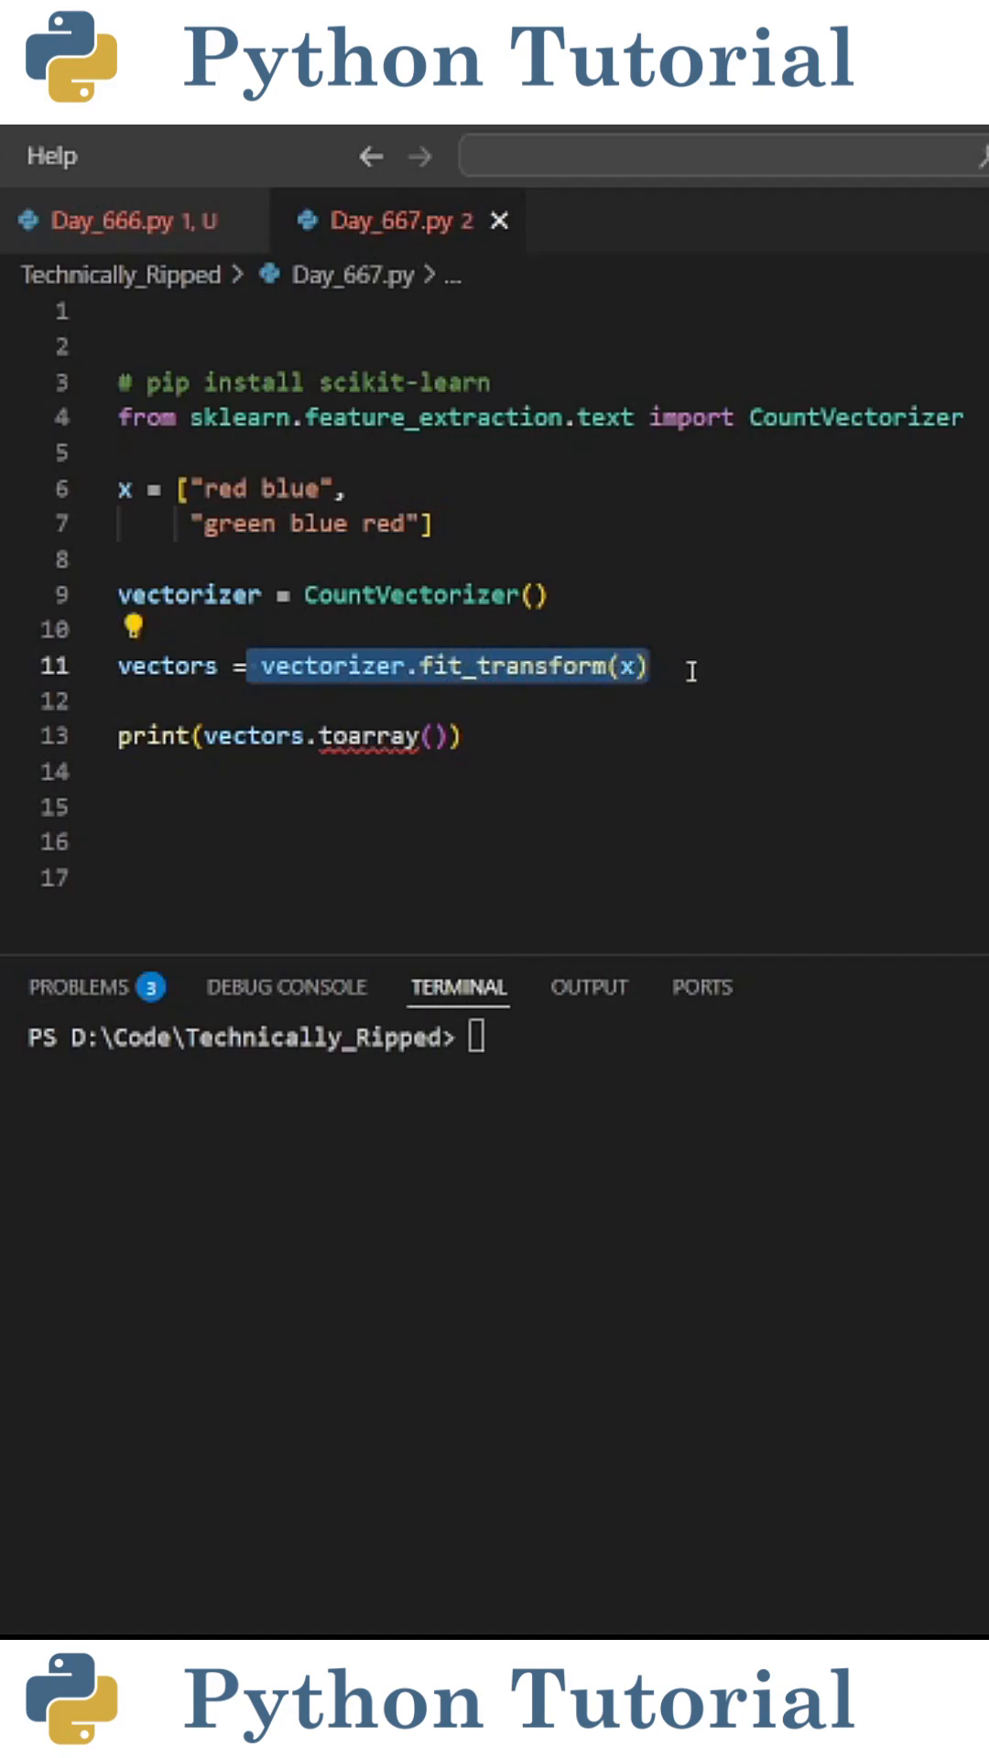
left_click(479, 701)
type("print(vectorizer.get_feature_names_out())")
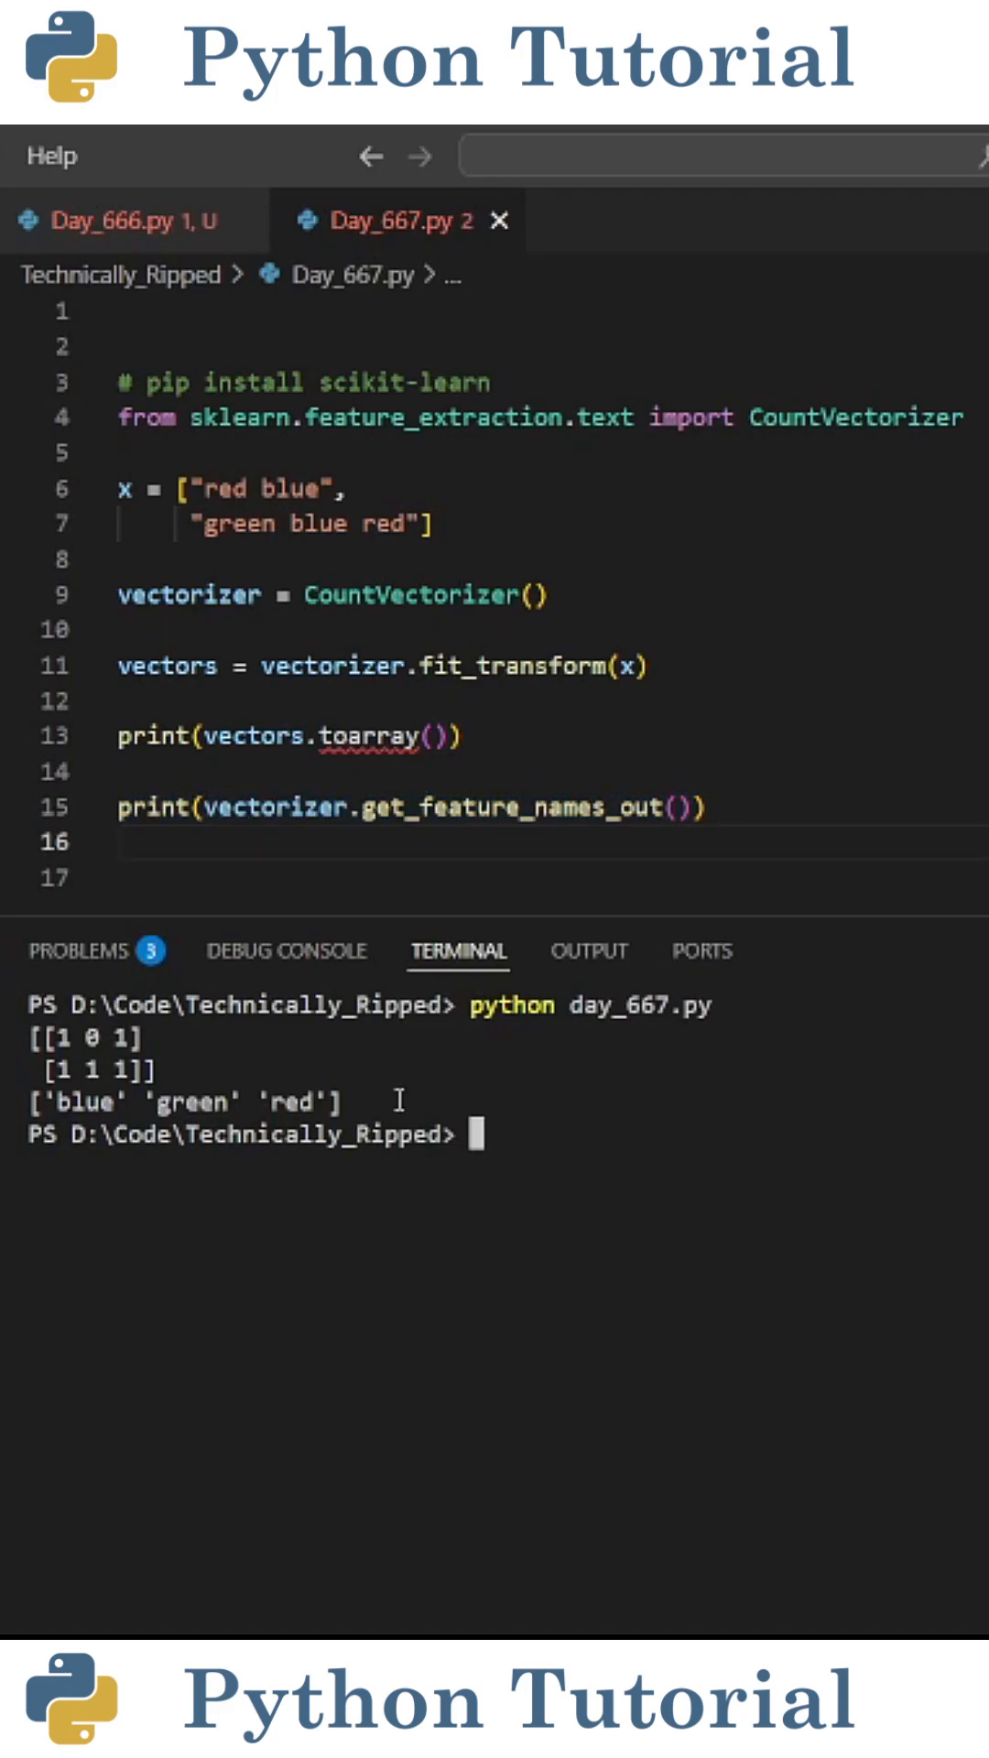
mouse_move(88, 1186)
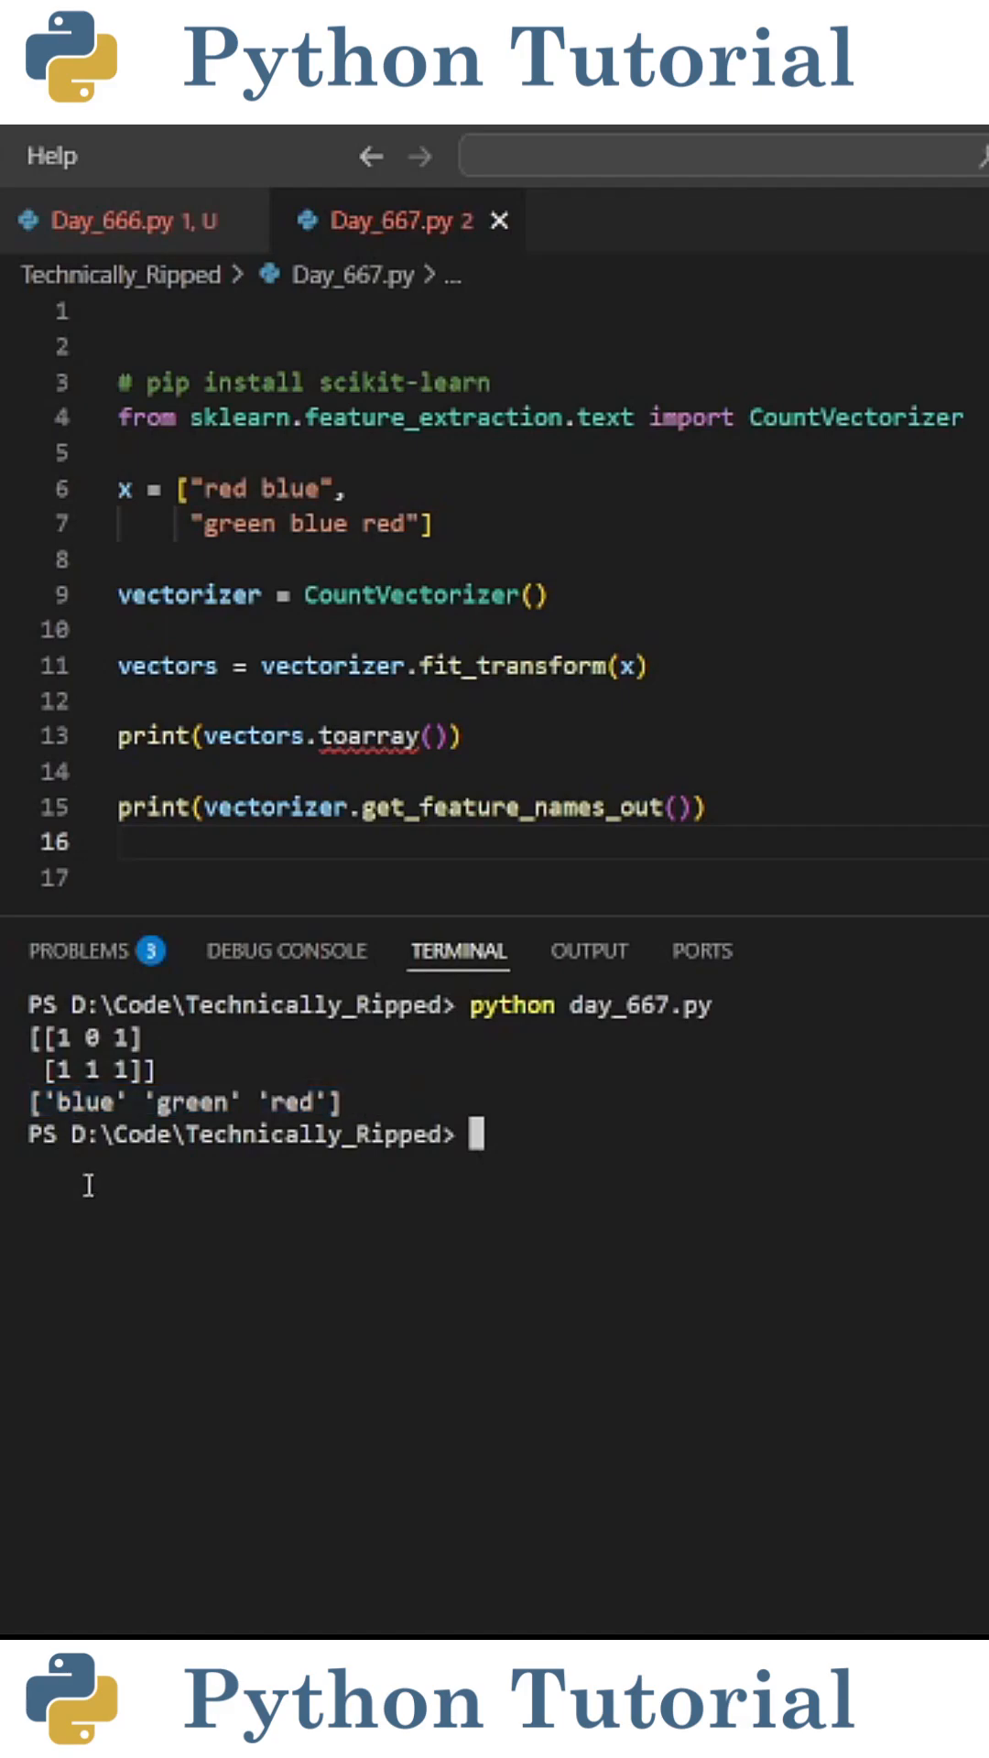
double_click(78, 1102)
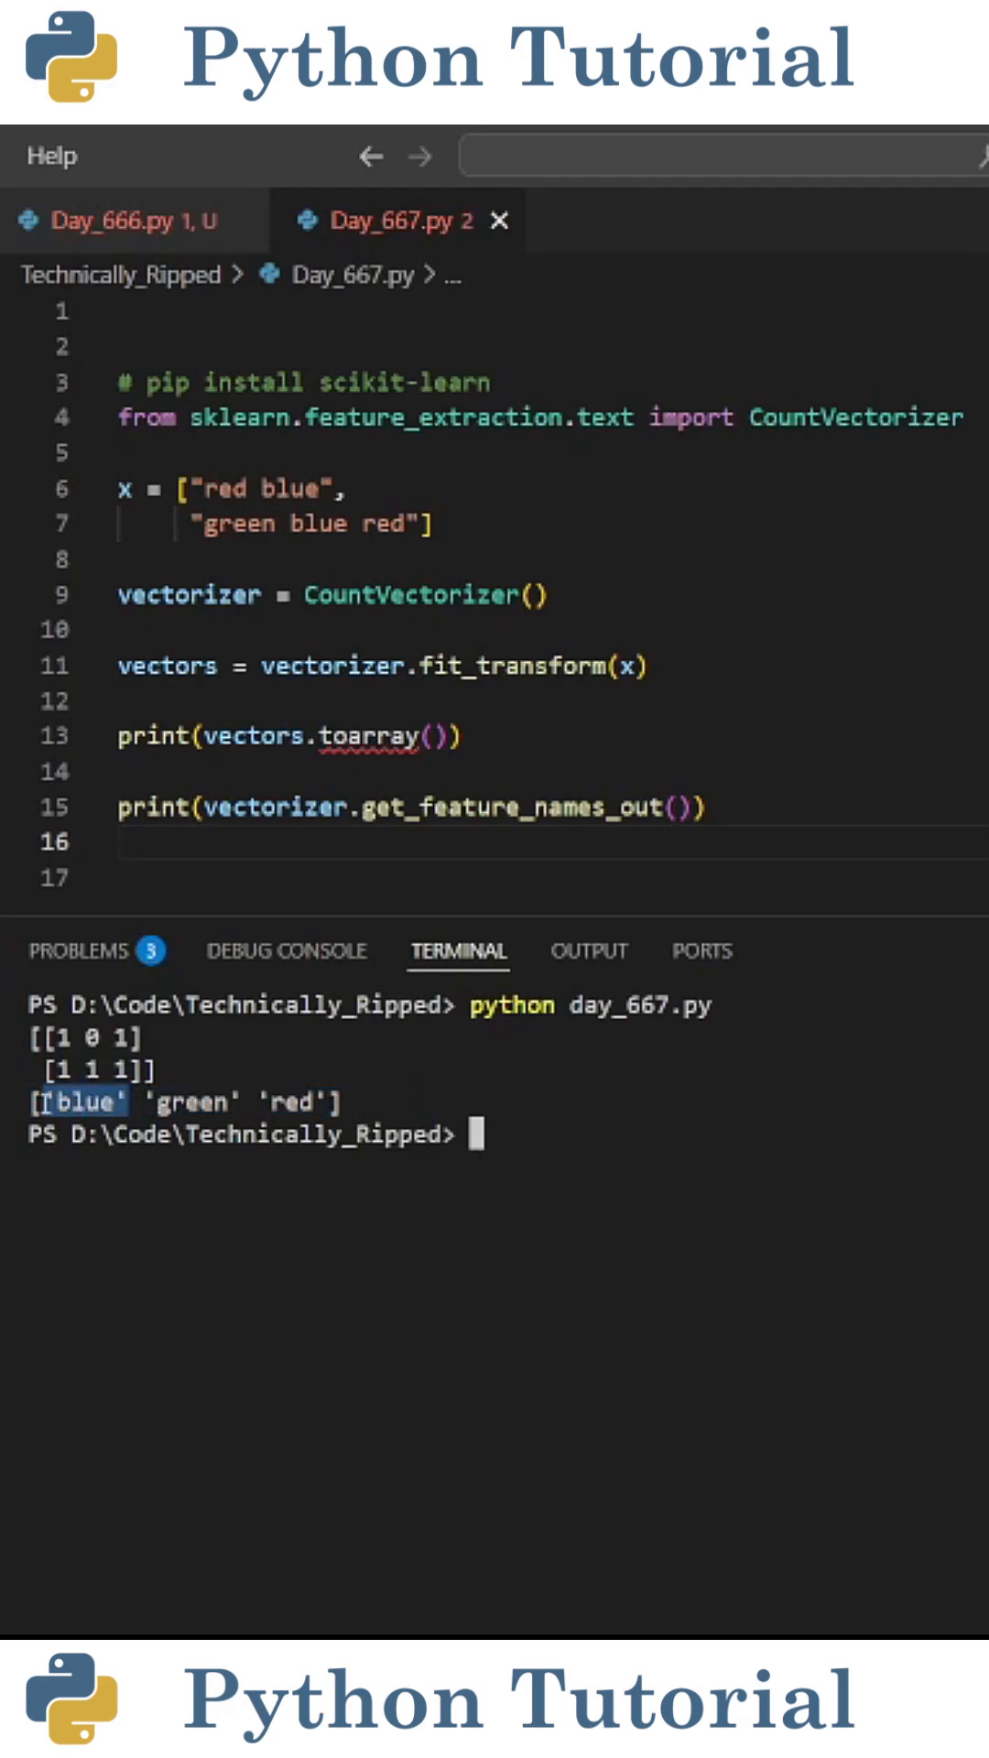